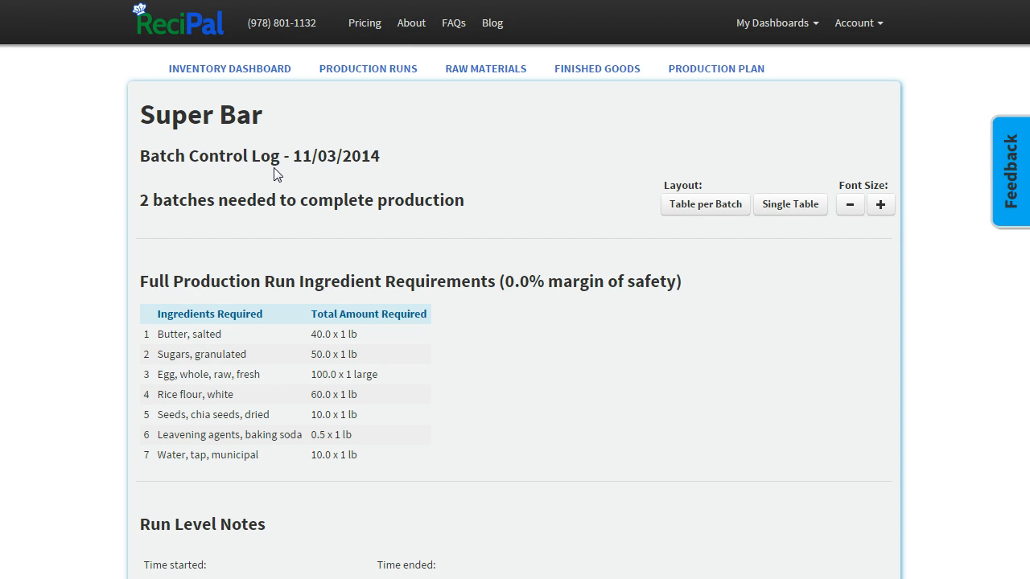
{"action": "mouse_move", "coordinate": [164, 198]}
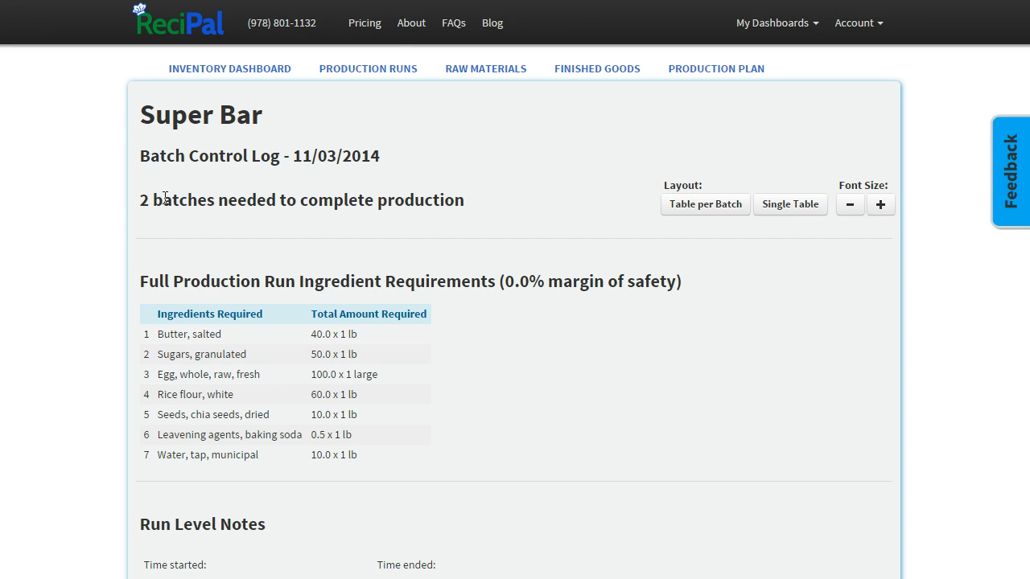
{"action": "mouse_move", "coordinate": [154, 234]}
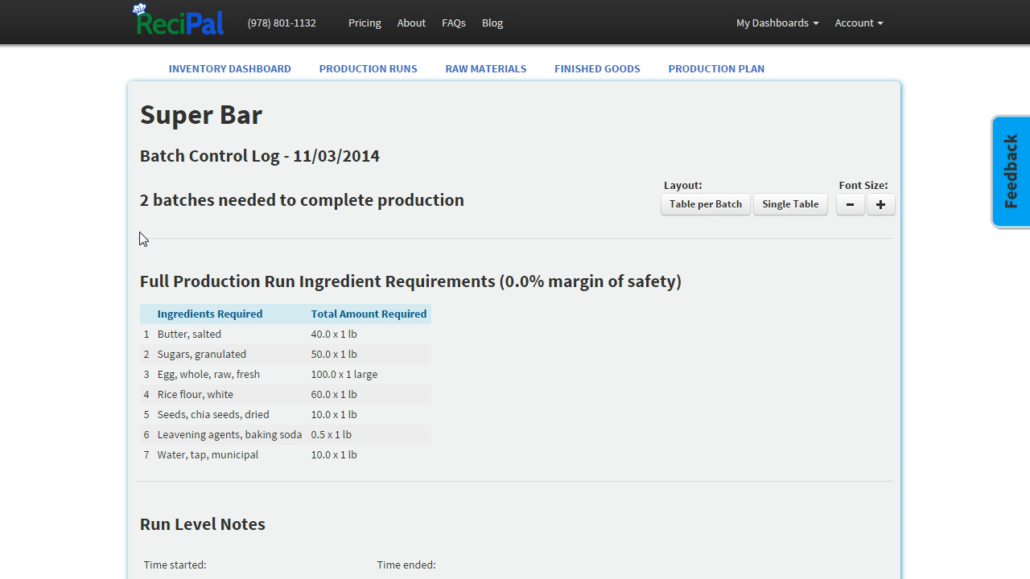
{"action": "mouse_move", "coordinate": [141, 286]}
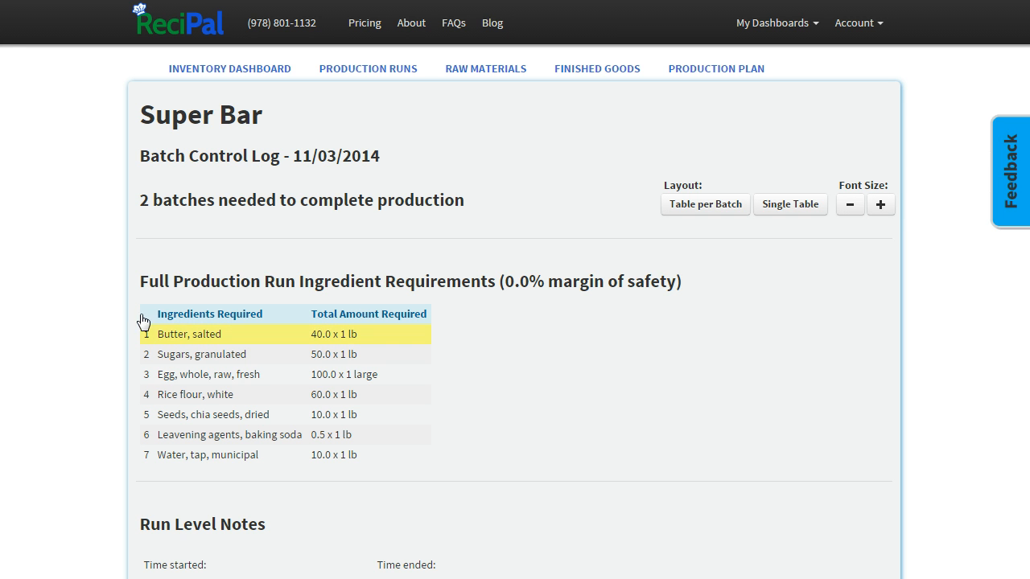
- Open the Super Bar batch control log and scroll through its batches
{"action": "double_click", "coordinate": [177, 200]}
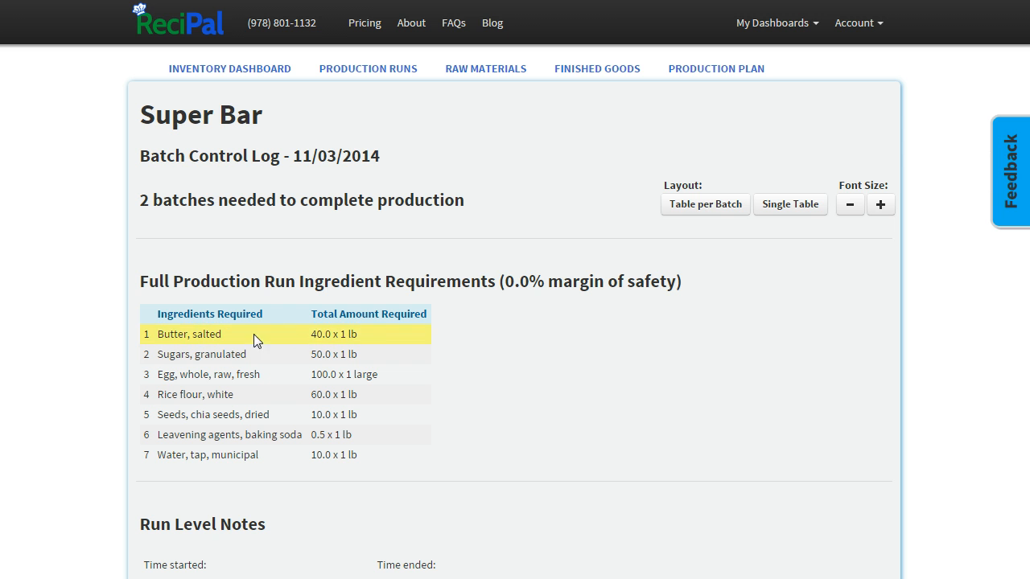
{"action": "mouse_move", "coordinate": [304, 362]}
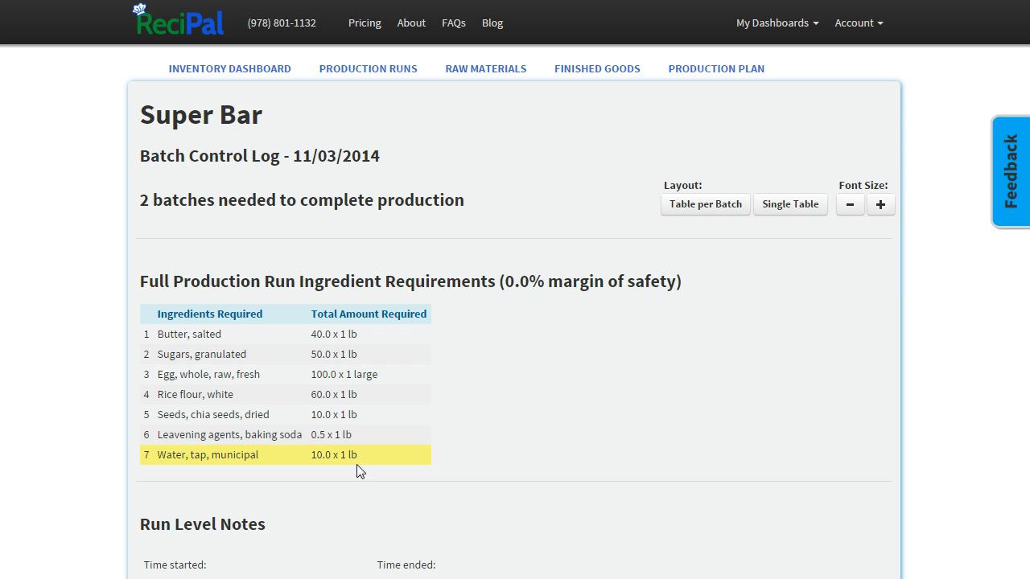
{"action": "scroll", "scroll_direction": "down", "scroll_amount": 3}
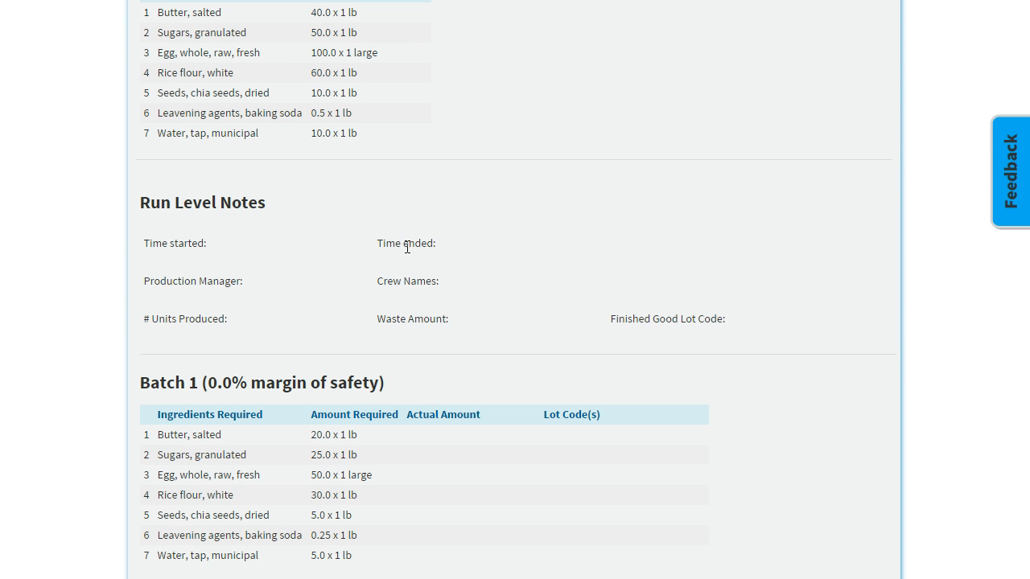
{"action": "mouse_move", "coordinate": [193, 276]}
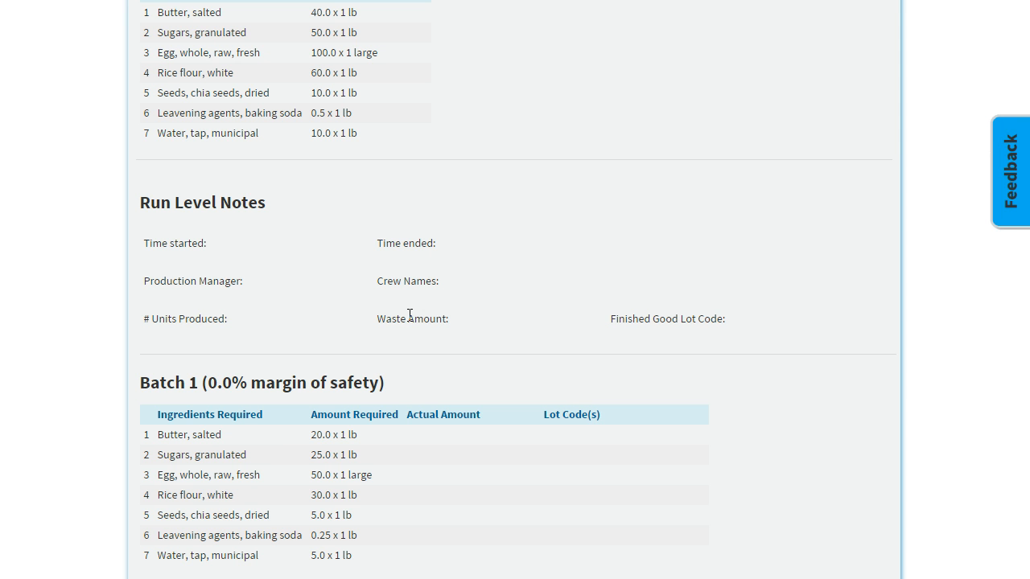
{"action": "scroll", "scroll_direction": "down", "scroll_amount": 3}
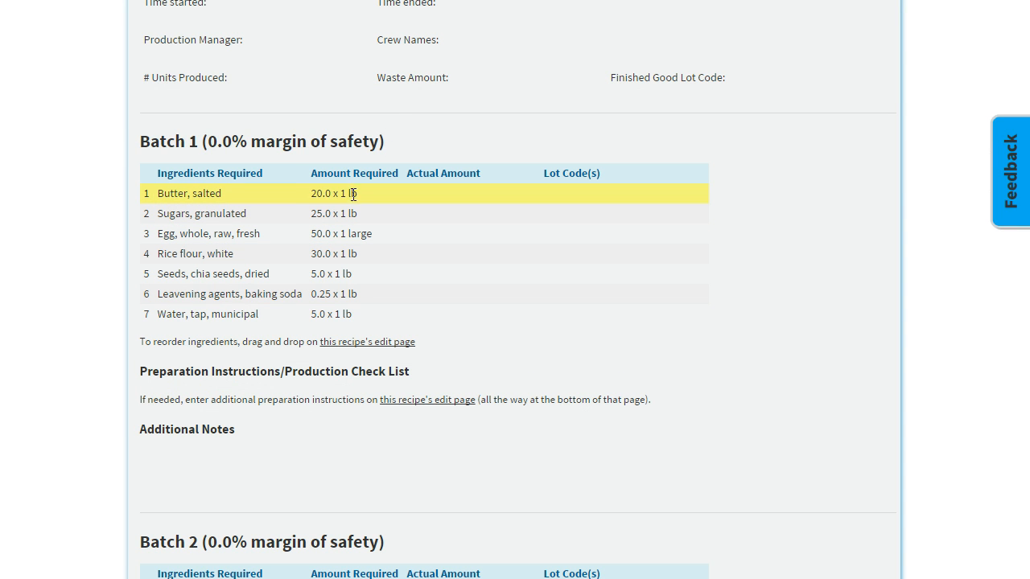
{"action": "mouse_move", "coordinate": [413, 209]}
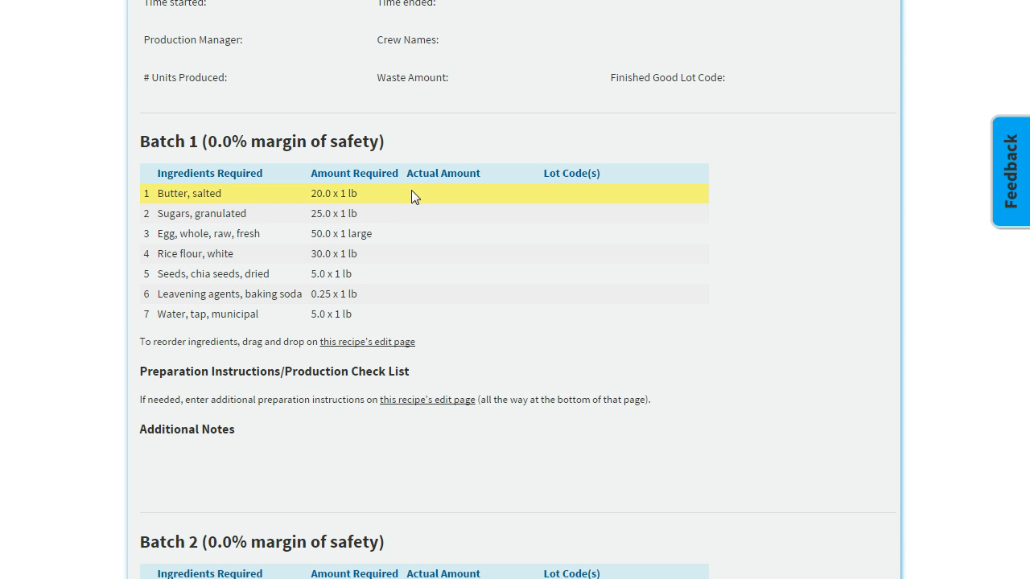
{"action": "mouse_move", "coordinate": [564, 200]}
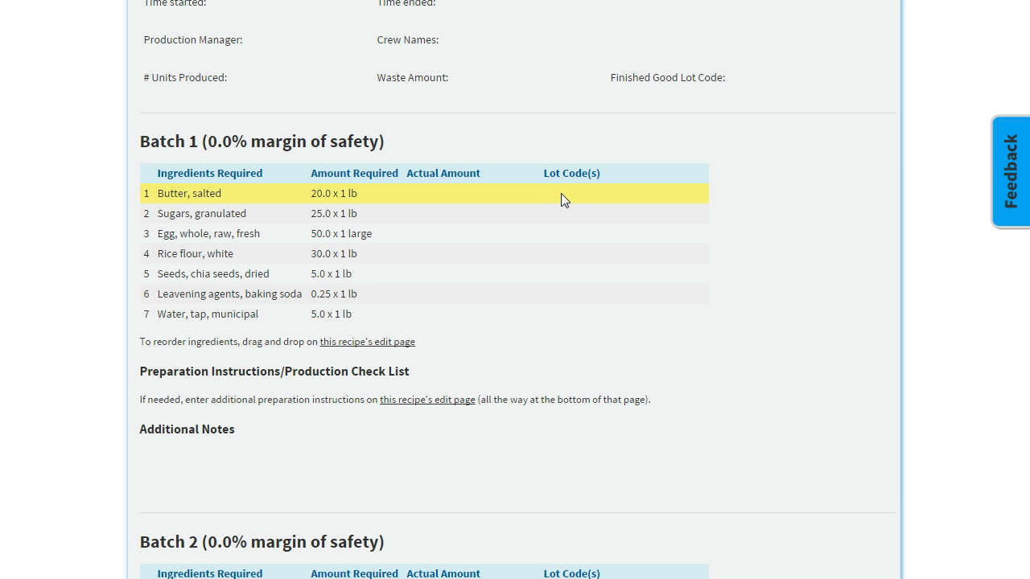
{"action": "mouse_move", "coordinate": [606, 199]}
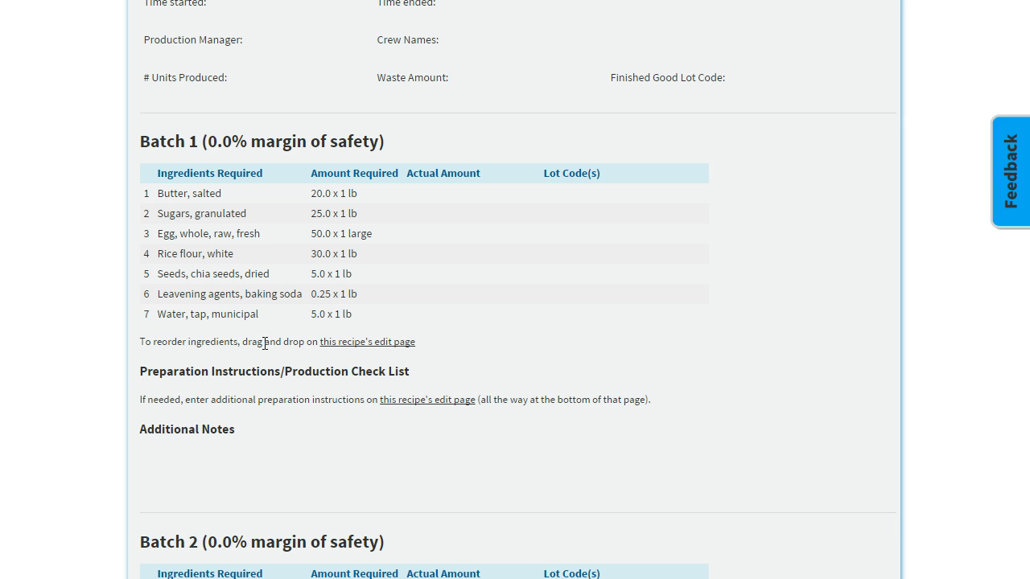
{"action": "mouse_move", "coordinate": [449, 363]}
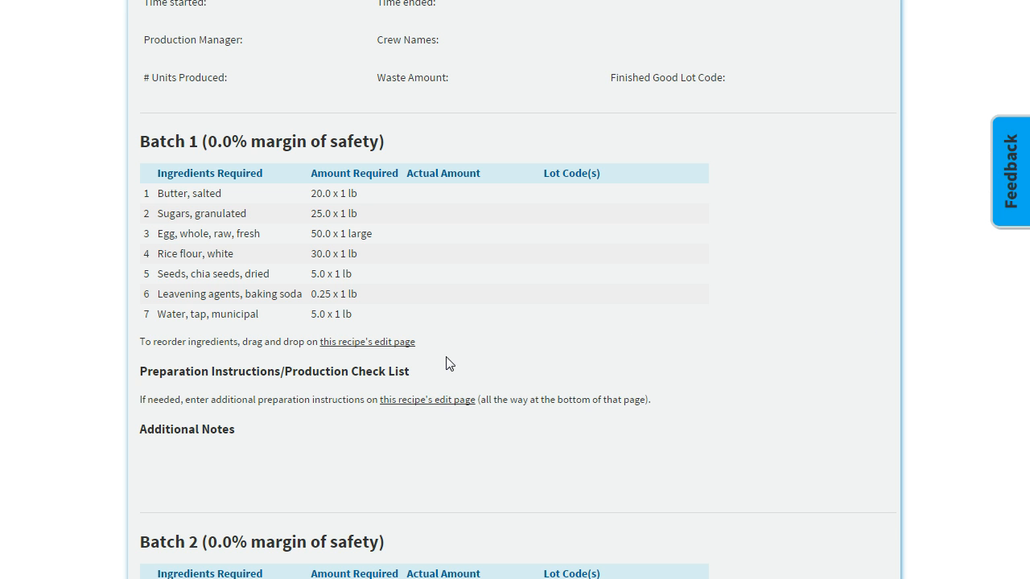
{"action": "scroll", "scroll_direction": "down", "scroll_amount": 3}
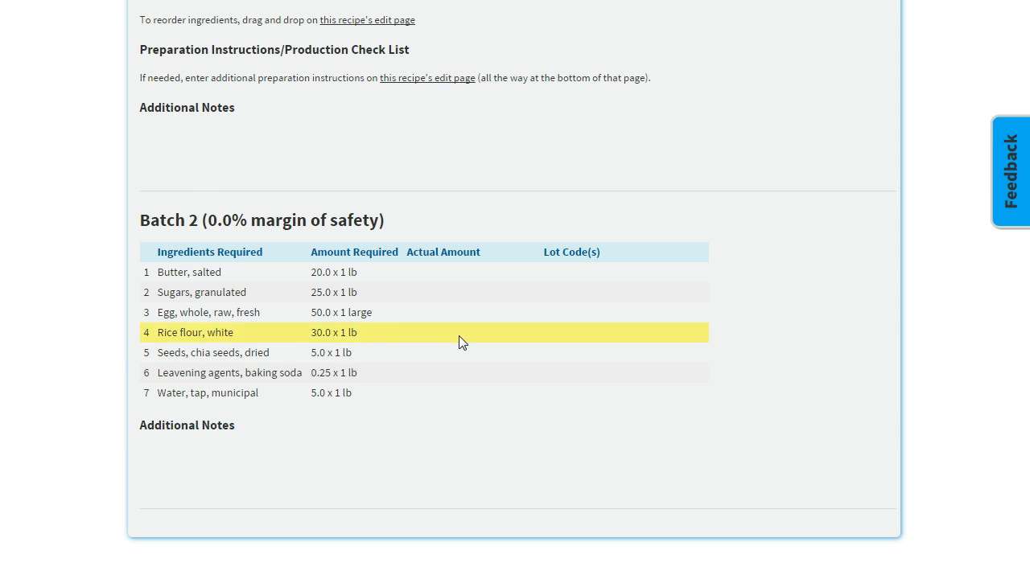
- Enlarge then restore the log text, and show all batches in one combined table
{"action": "left_click", "coordinate": [789, 123]}
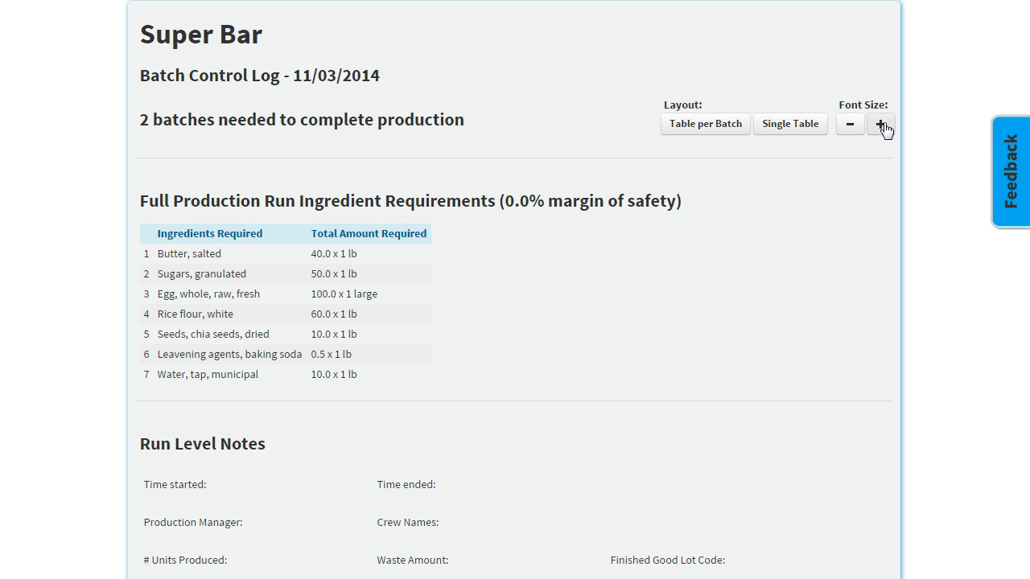
{"action": "left_click", "coordinate": [881, 124]}
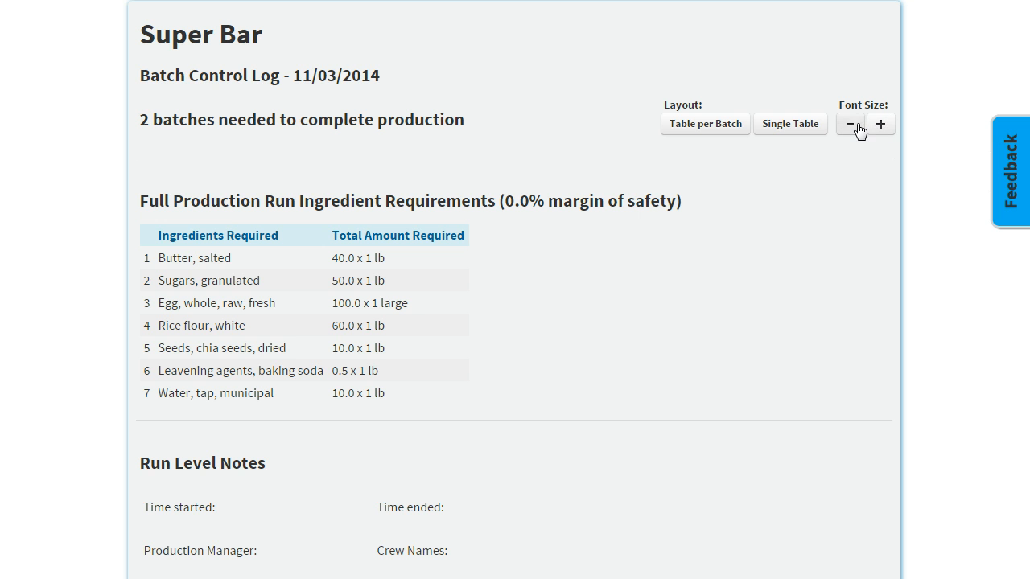
{"action": "left_click", "coordinate": [850, 124]}
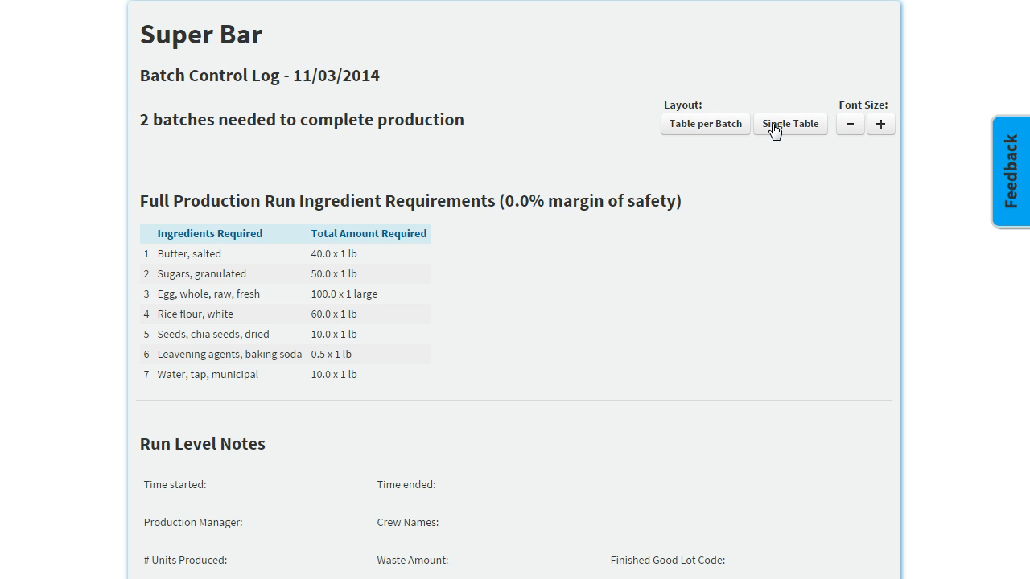
{"action": "left_click", "coordinate": [789, 123]}
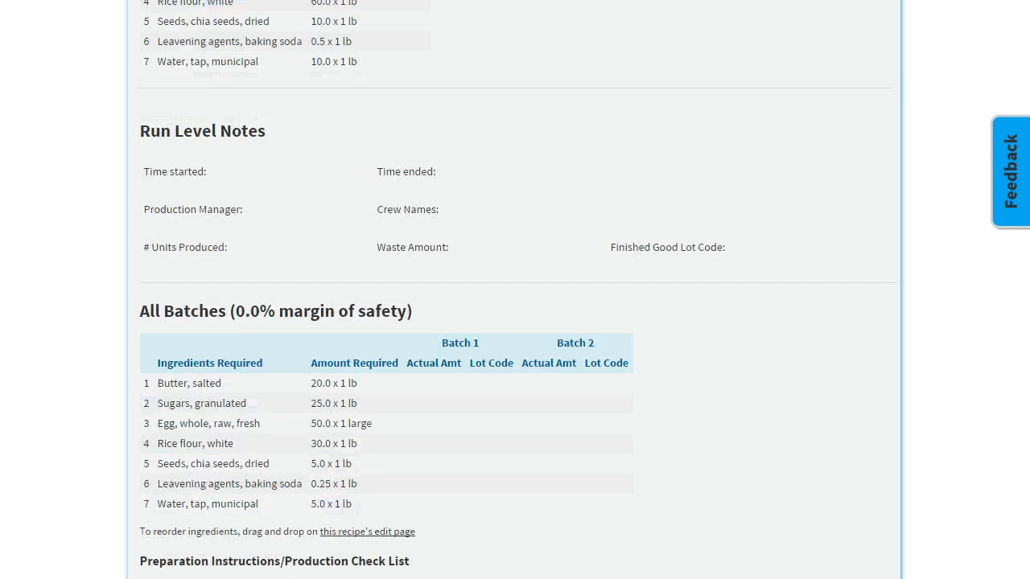
- Follow the 'this recipe's edit page' link below the All Batches table
{"action": "scroll", "scroll_direction": "down", "scroll_amount": 3}
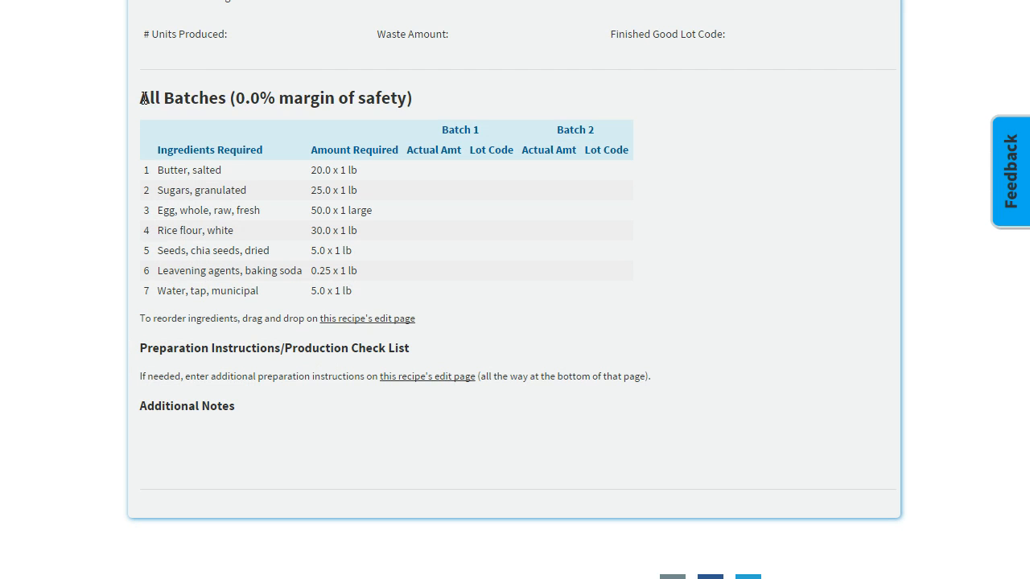
{"action": "mouse_move", "coordinate": [397, 127]}
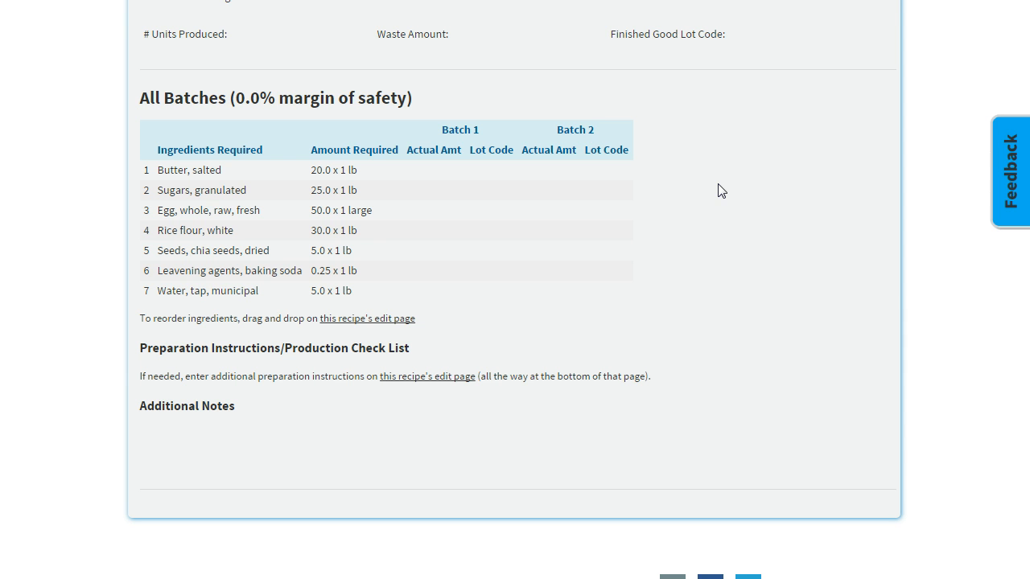
{"action": "mouse_move", "coordinate": [741, 238]}
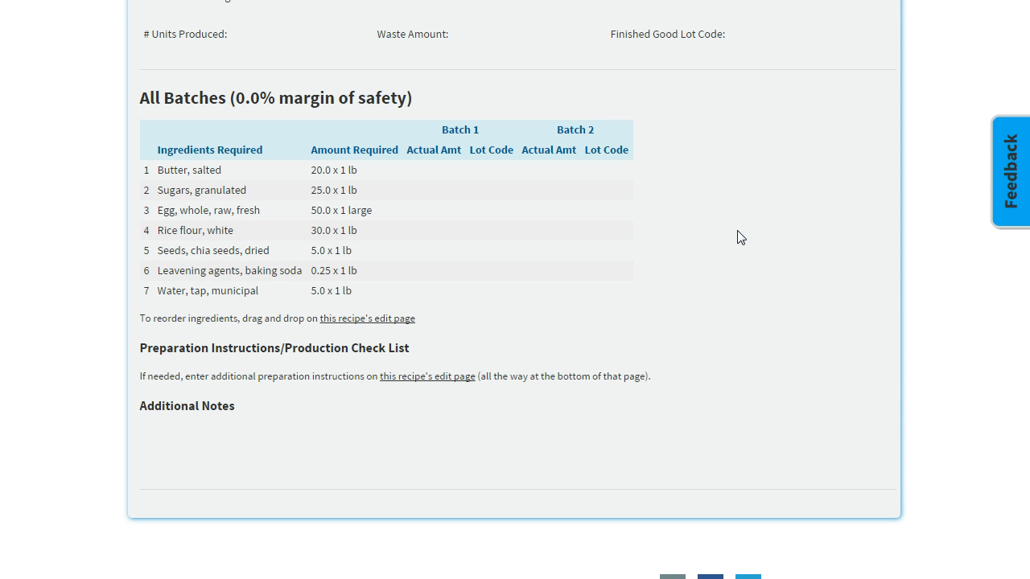
{"action": "mouse_move", "coordinate": [377, 333]}
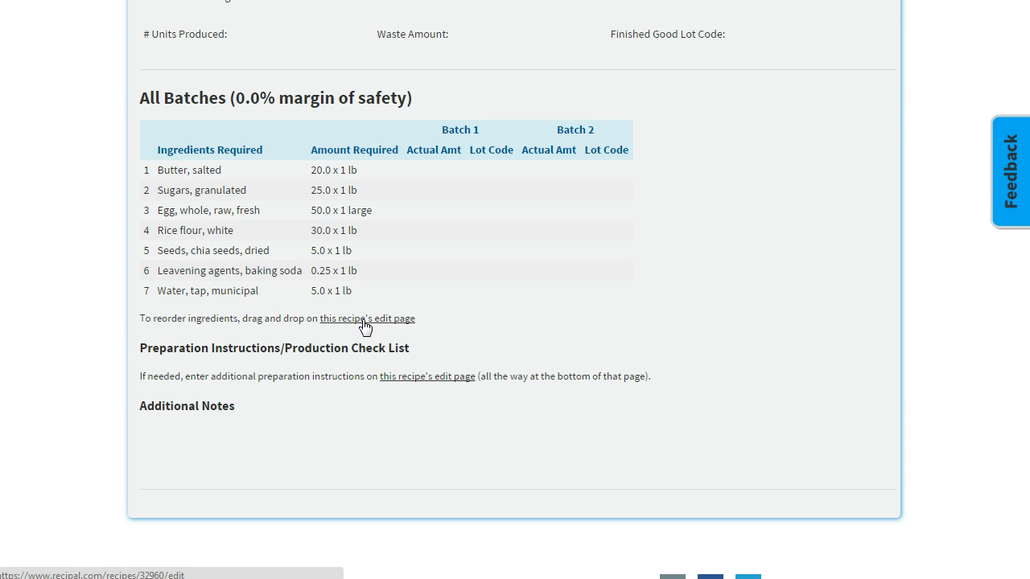
{"action": "mouse_move", "coordinate": [250, 319]}
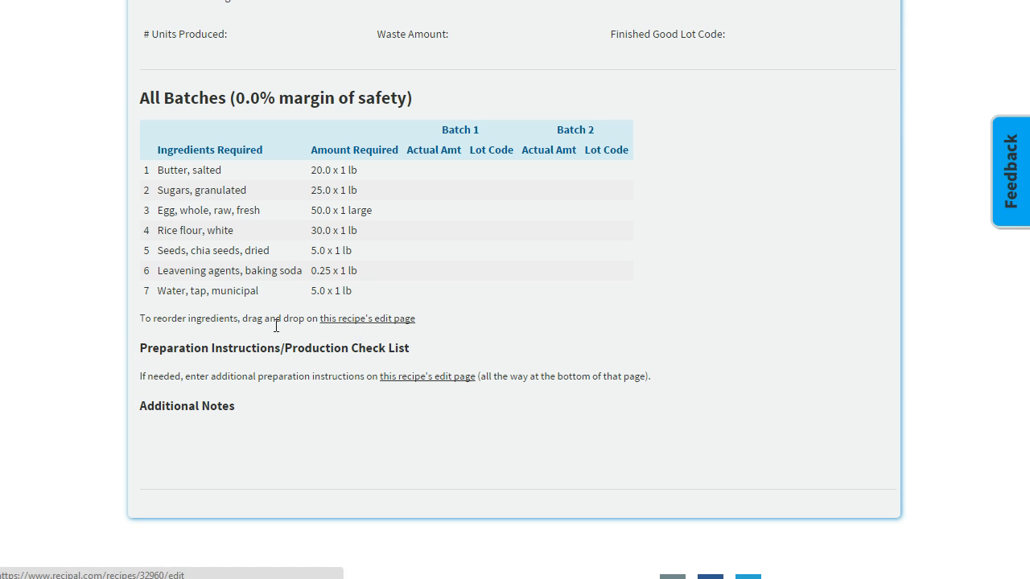
{"action": "mouse_move", "coordinate": [135, 174]}
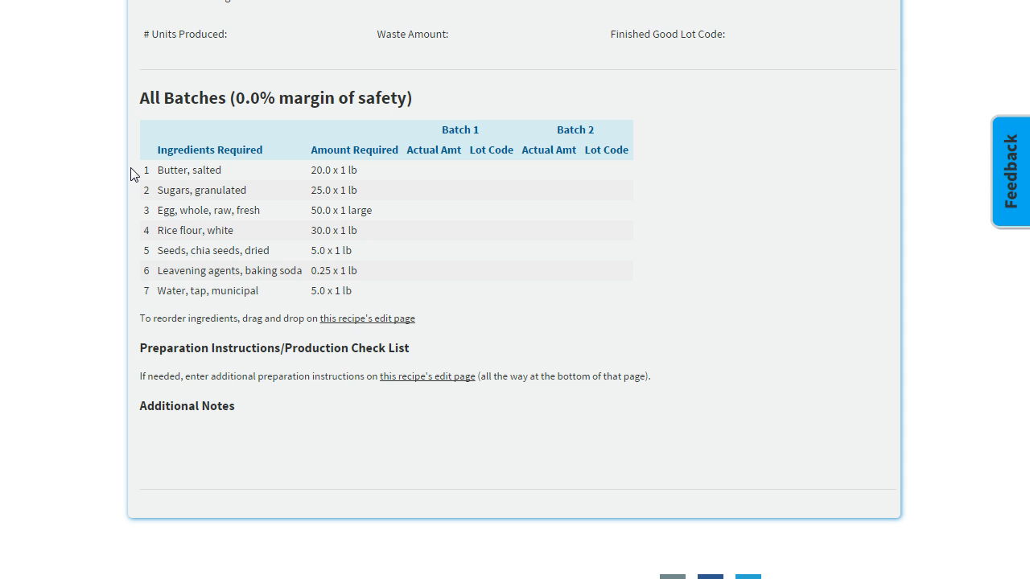
{"action": "left_click", "coordinate": [189, 170]}
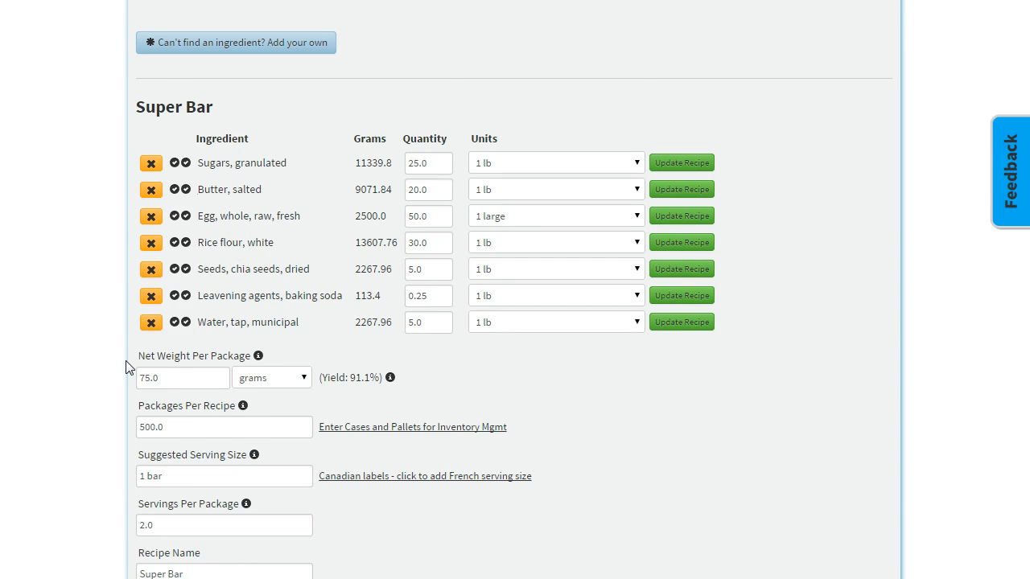
{"action": "scroll", "scroll_direction": "down", "scroll_amount": 3}
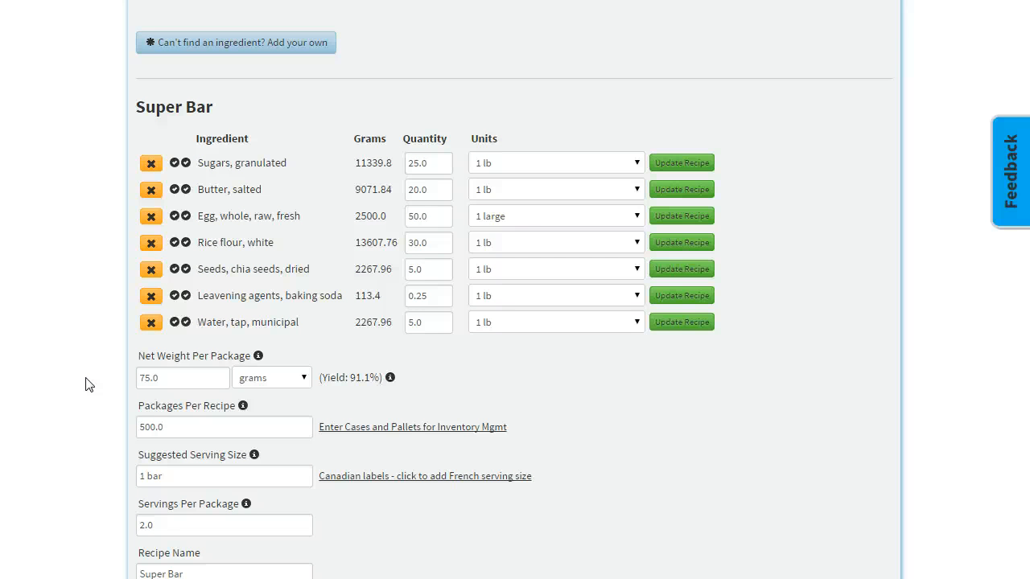
{"action": "mouse_move", "coordinate": [107, 384]}
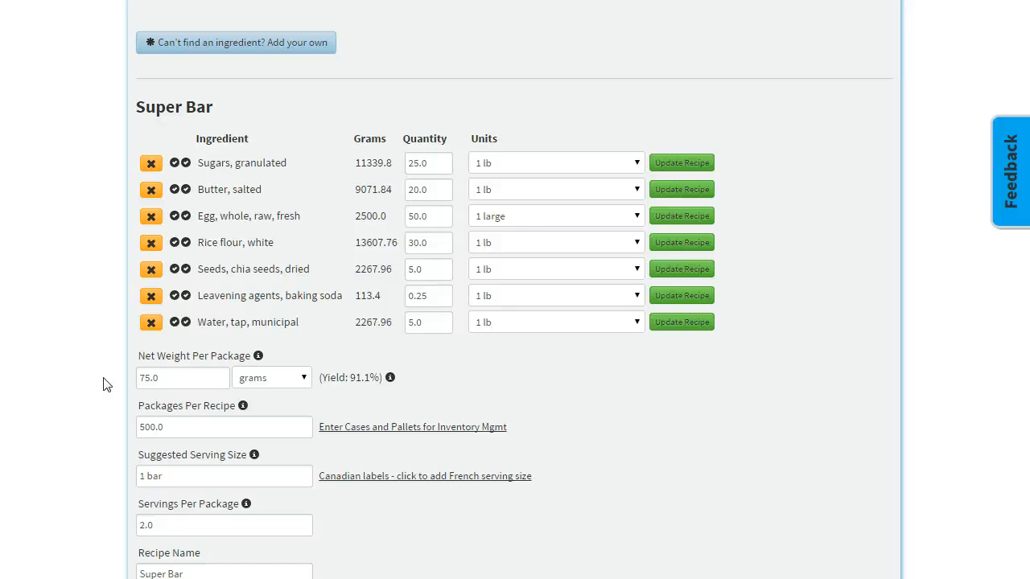
{"action": "mouse_move", "coordinate": [384, 357]}
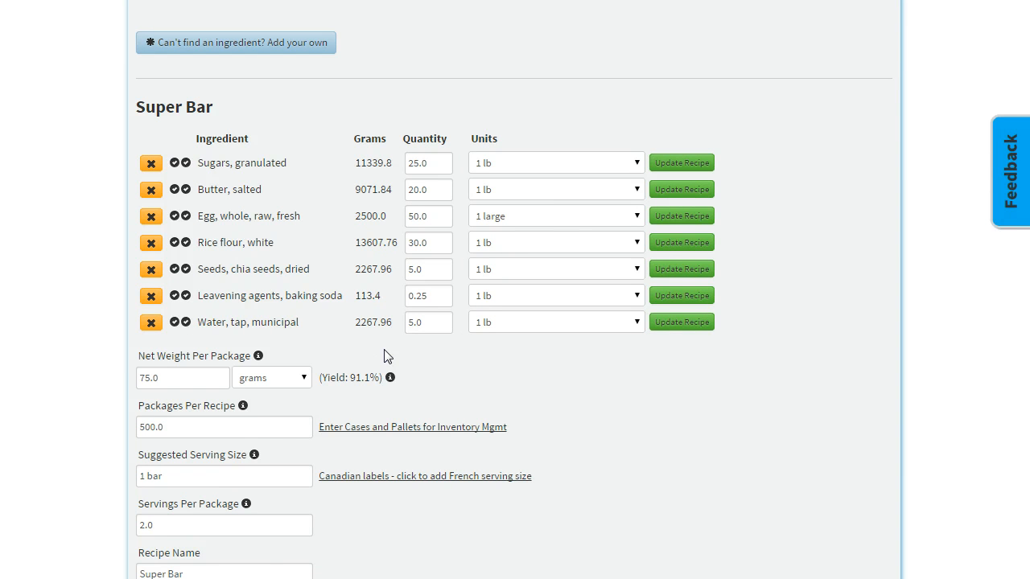
{"action": "mouse_move", "coordinate": [387, 353]}
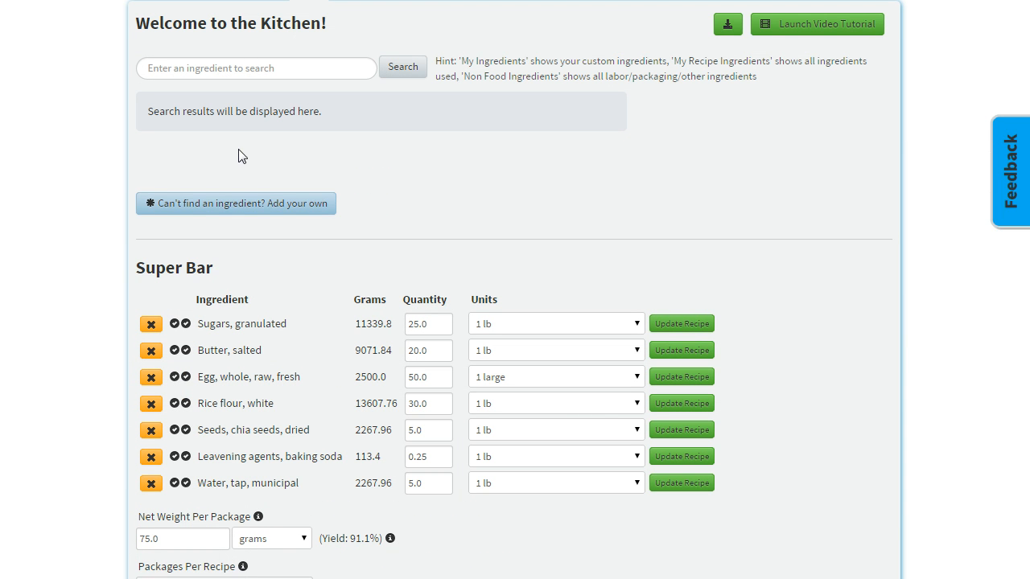
- Create a custom Non-Food, Other (hourly) ingredient named 'Racking an item'
{"action": "left_click", "coordinate": [235, 203]}
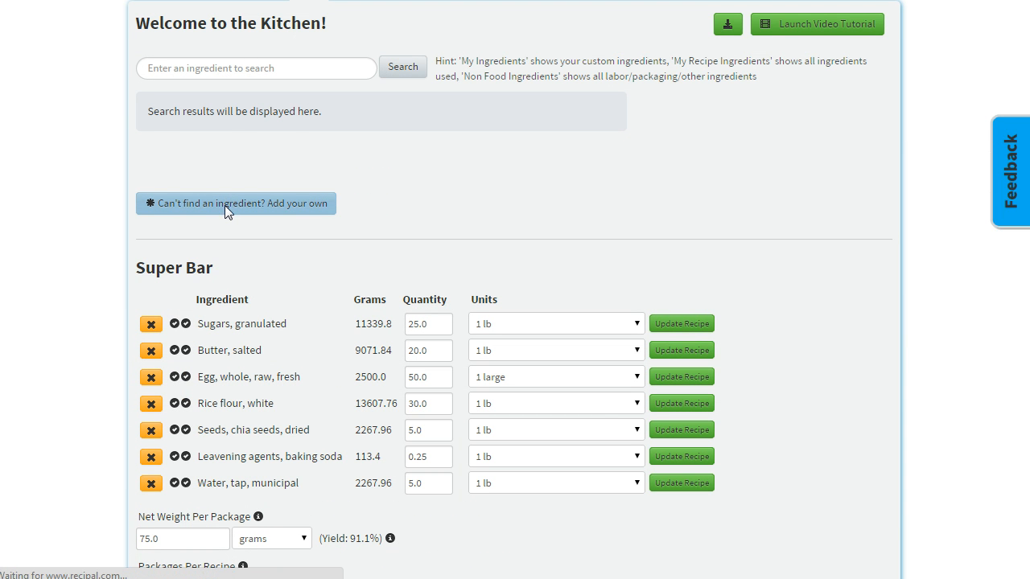
{"action": "left_click", "coordinate": [235, 203]}
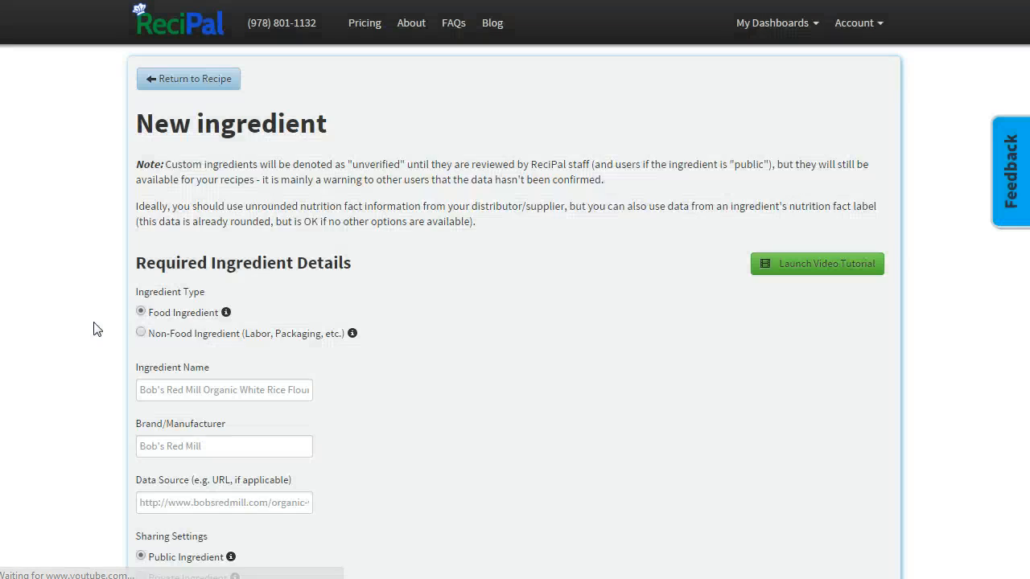
{"action": "left_click", "coordinate": [141, 331]}
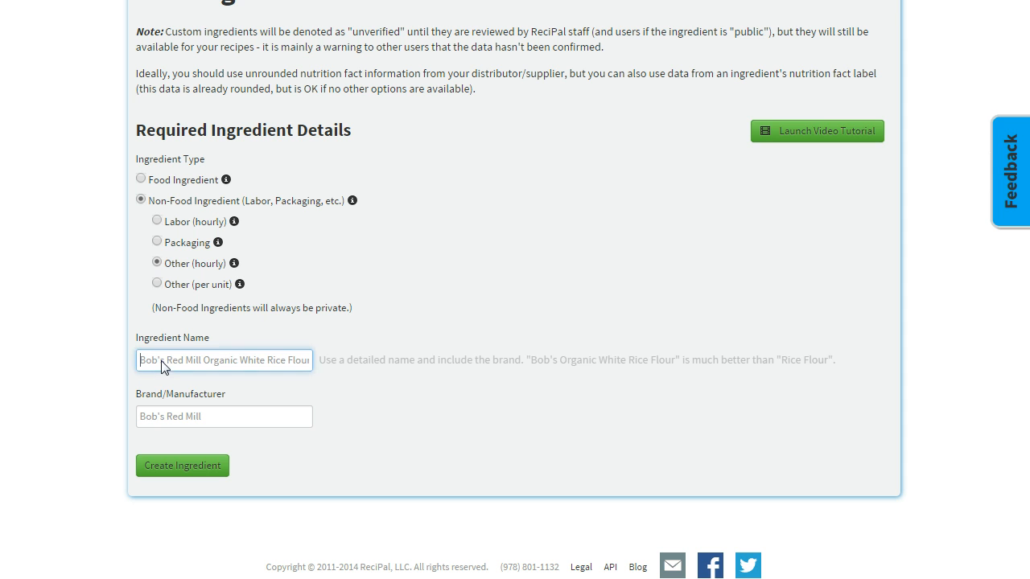
{"action": "mouse_move", "coordinate": [46, 361]}
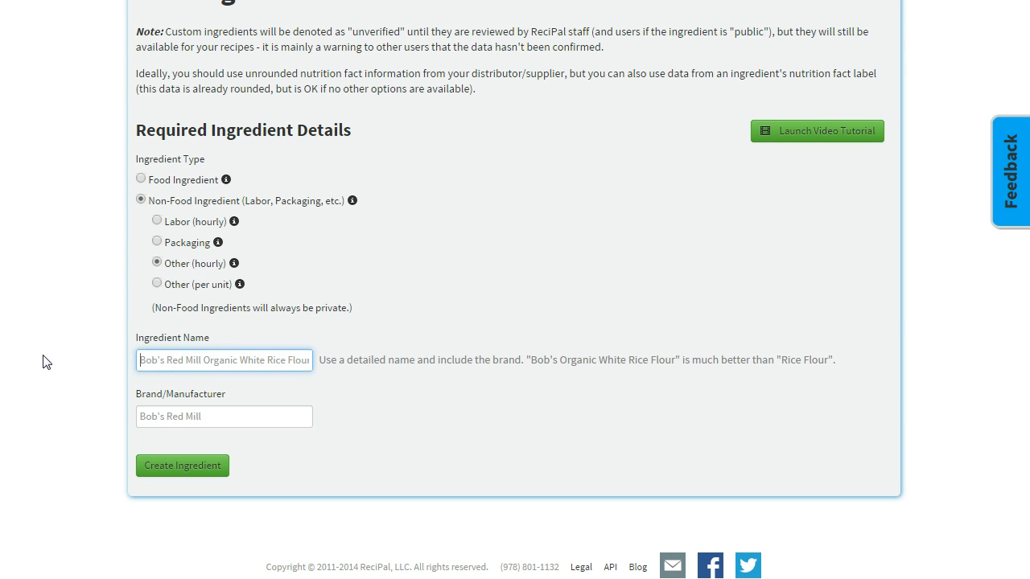
{"action": "type", "text": "Peeling a"}
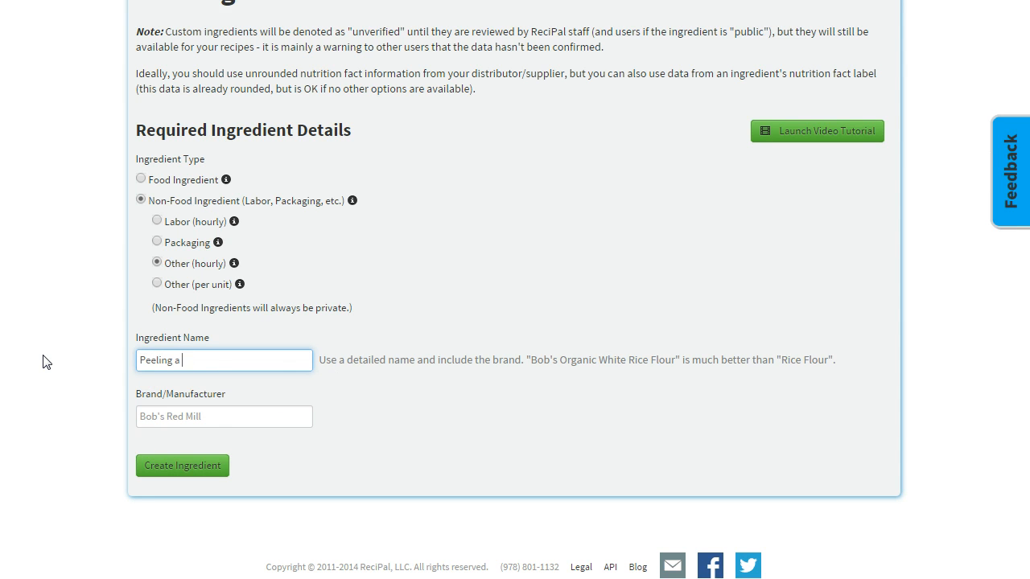
{"action": "type", "text": "certain Ingred"}
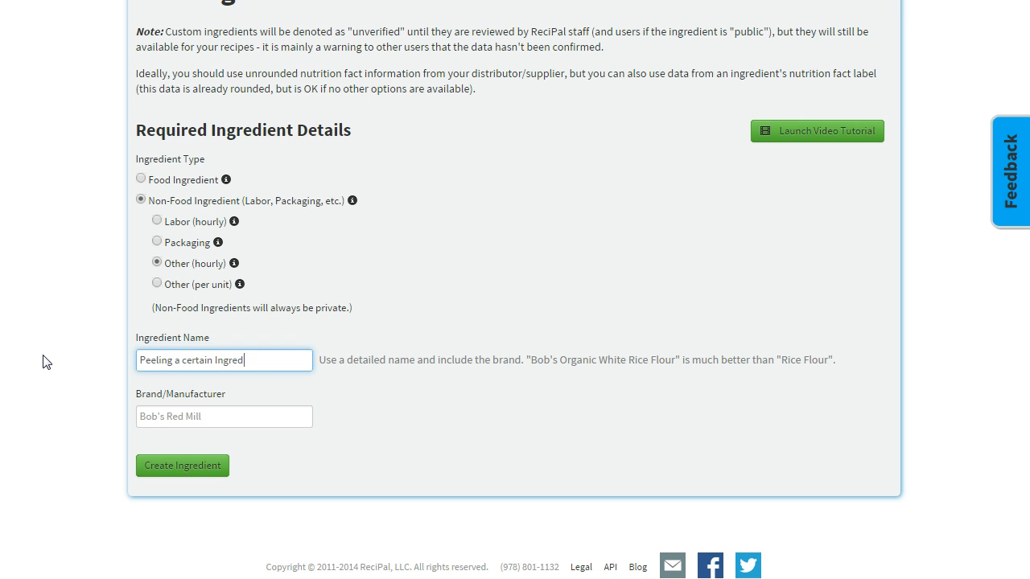
{"action": "type", "text": "R"}
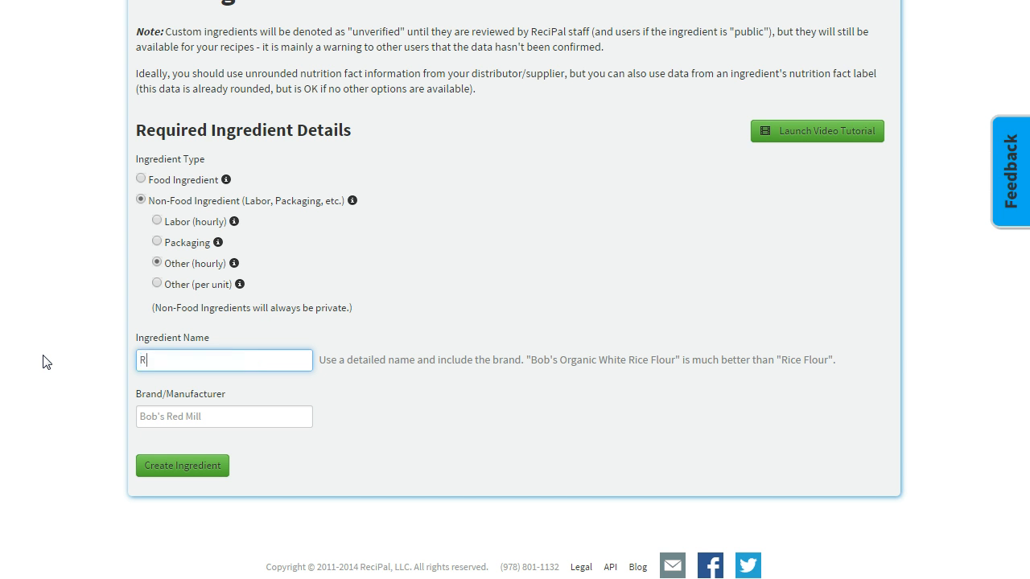
{"action": "type", "text": "acking an item"}
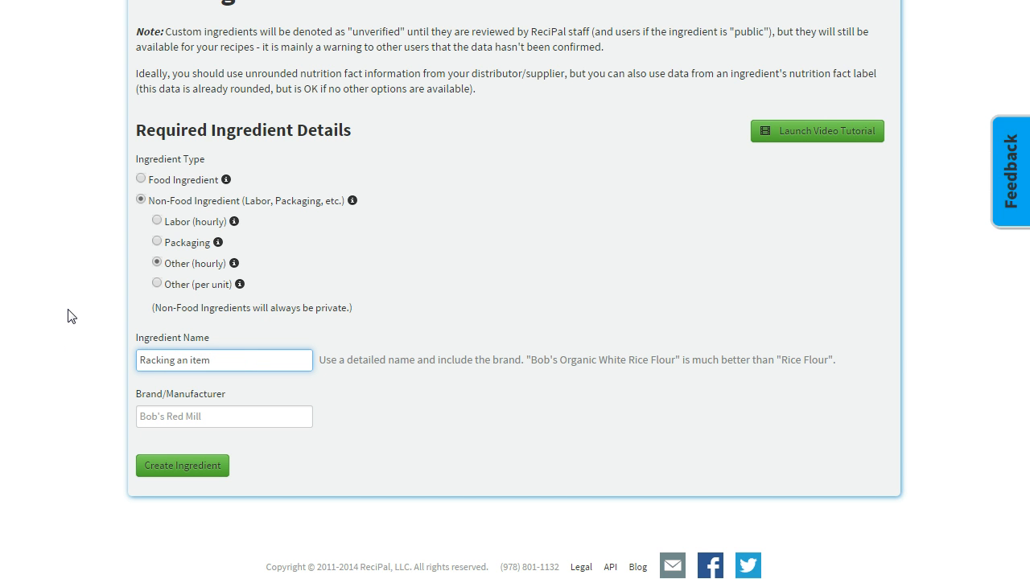
{"action": "left_click", "coordinate": [224, 359]}
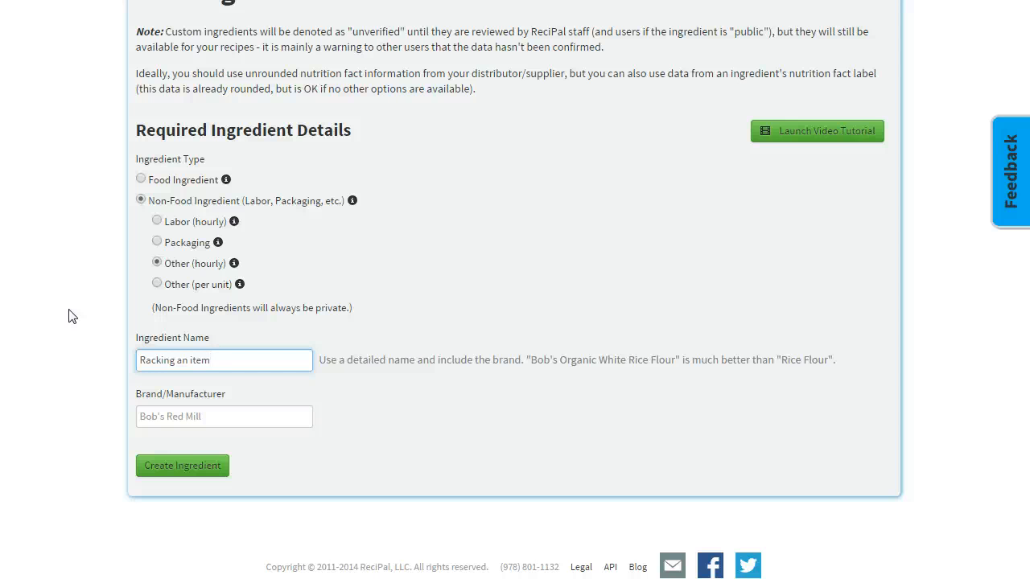
{"action": "mouse_move", "coordinate": [74, 328]}
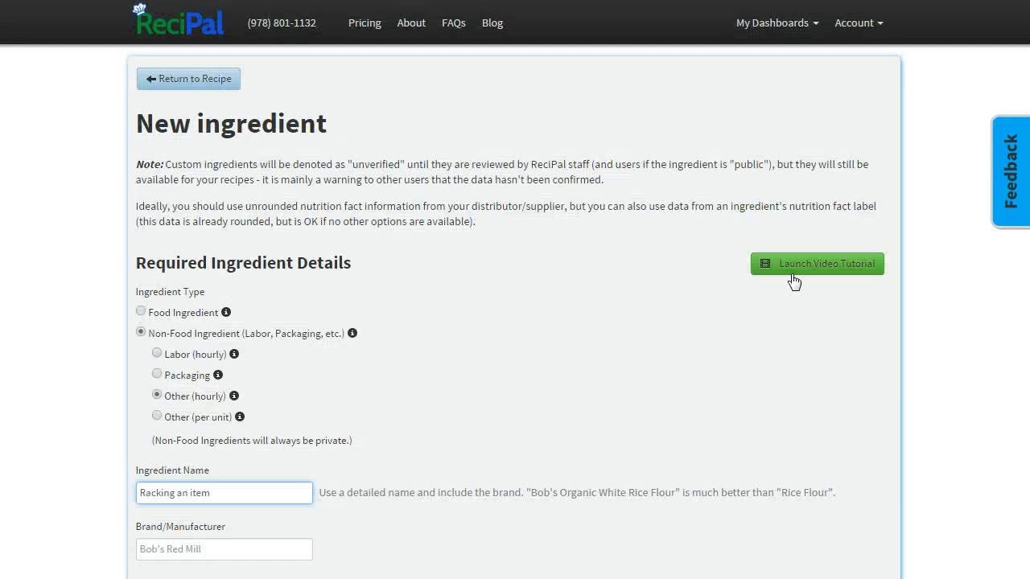
{"action": "left_click", "coordinate": [1010, 169]}
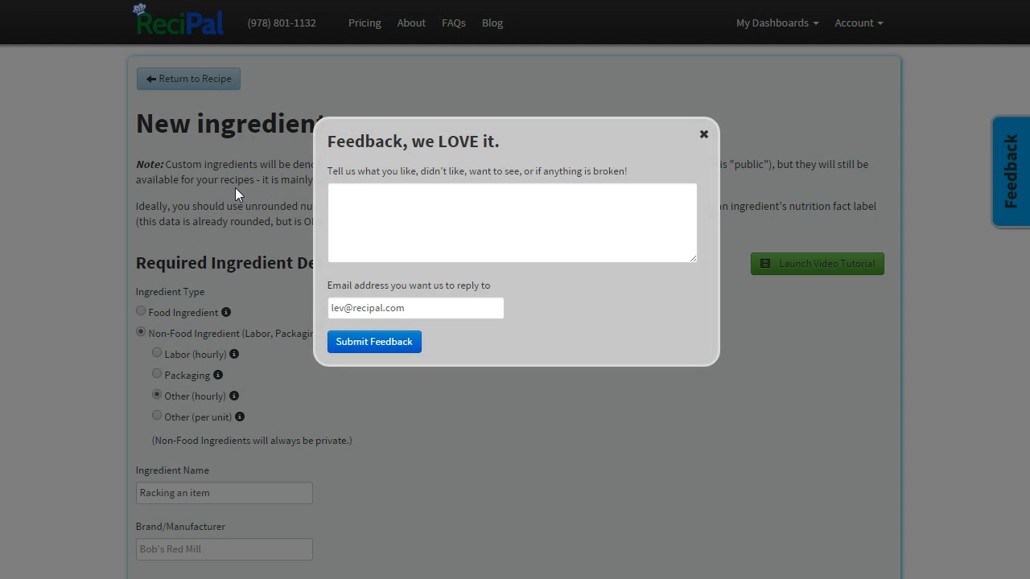
{"action": "left_click", "coordinate": [703, 133]}
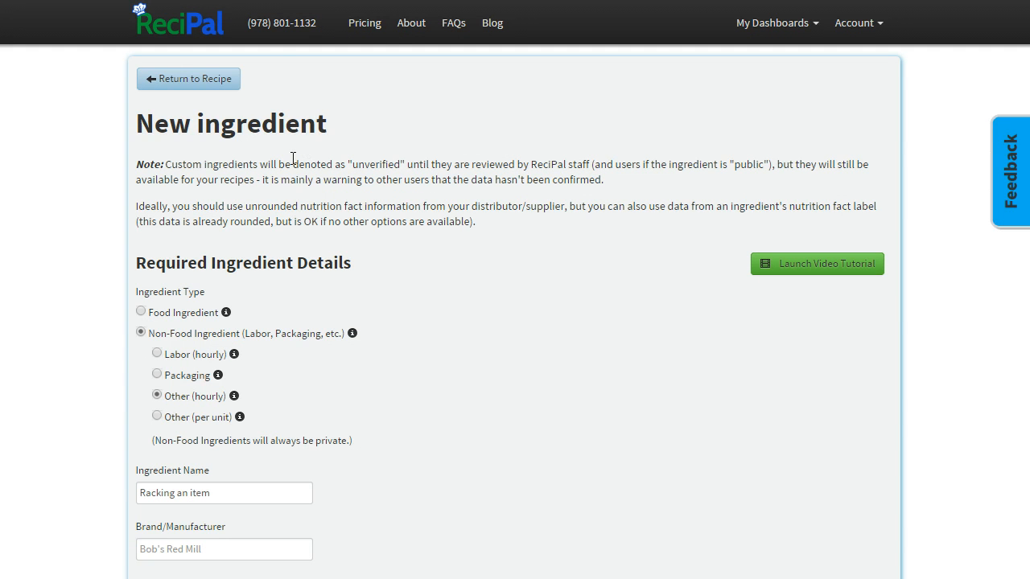
{"action": "mouse_move", "coordinate": [280, 168]}
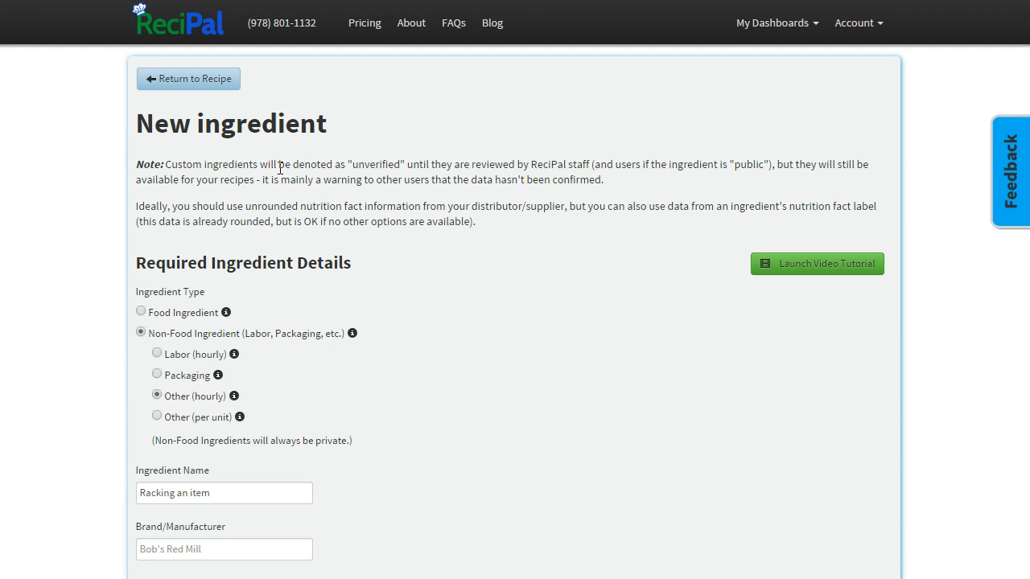